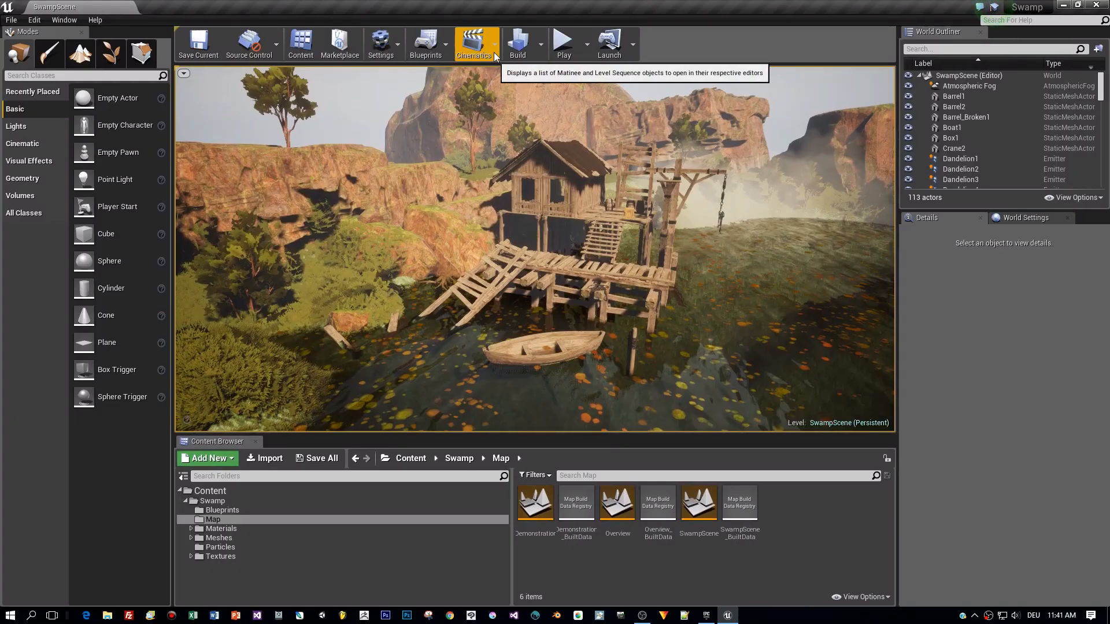
# - Dock the Sequencer panel from the Window menu and open the Cinematics dropdown
pyautogui.click(64, 20)
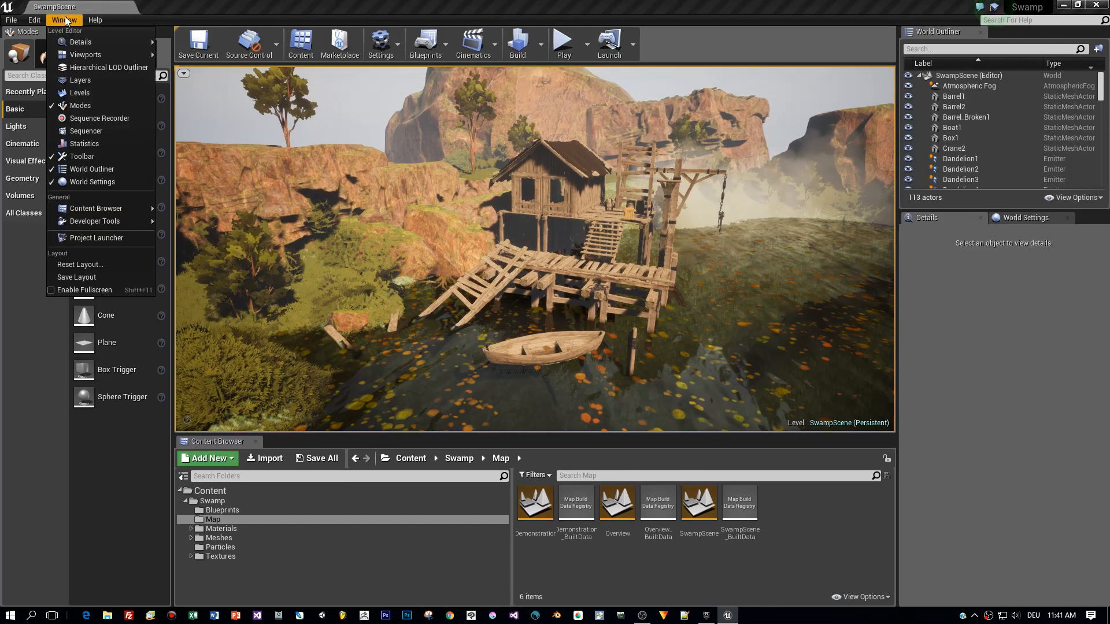
pyautogui.click(86, 132)
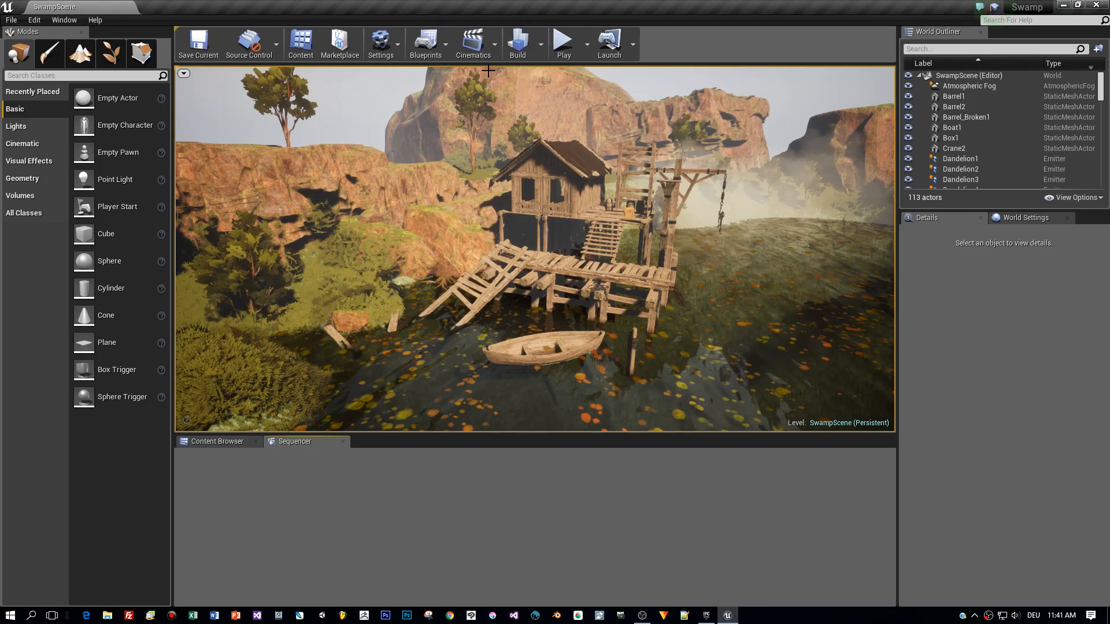
pyautogui.click(473, 44)
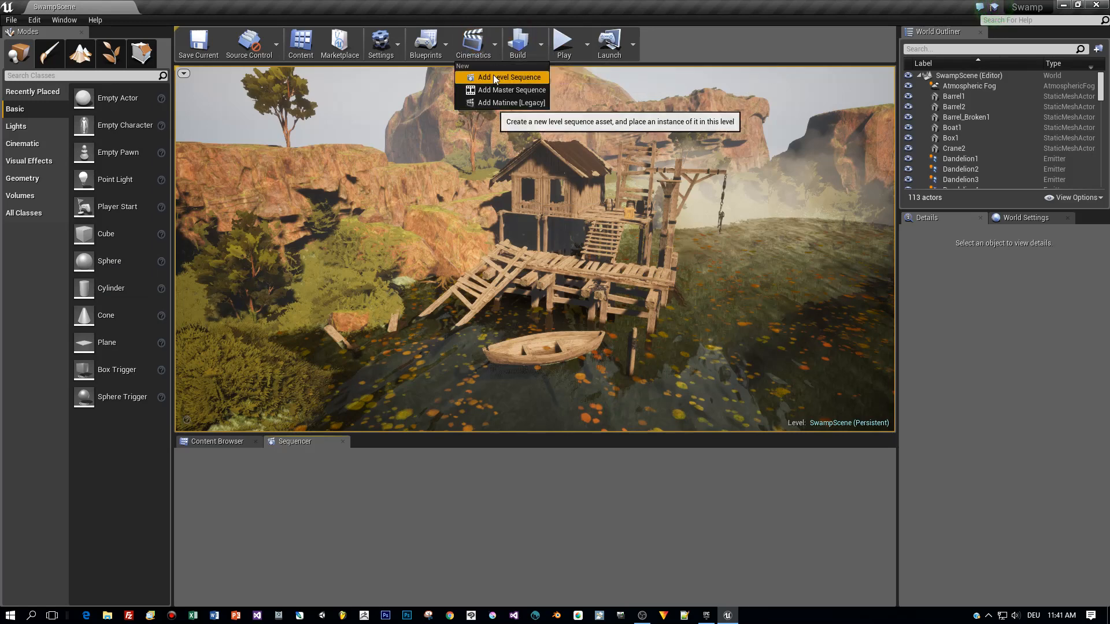
# - Add a level sequence named CamSequence in the Content/Swamp/Map folder
pyautogui.click(509, 77)
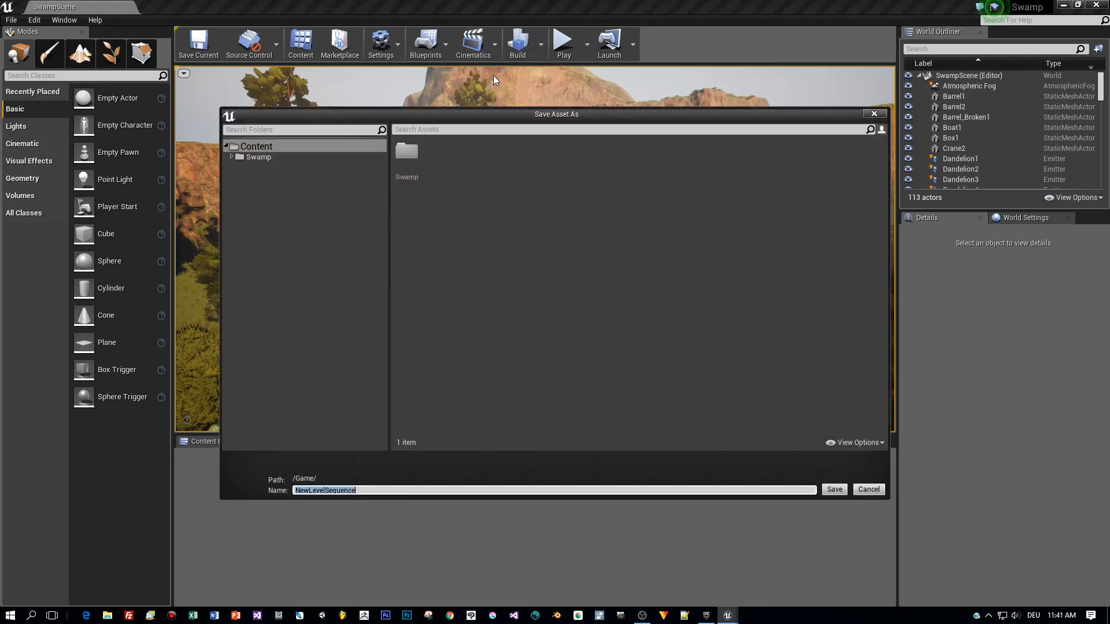
pyautogui.click(258, 157)
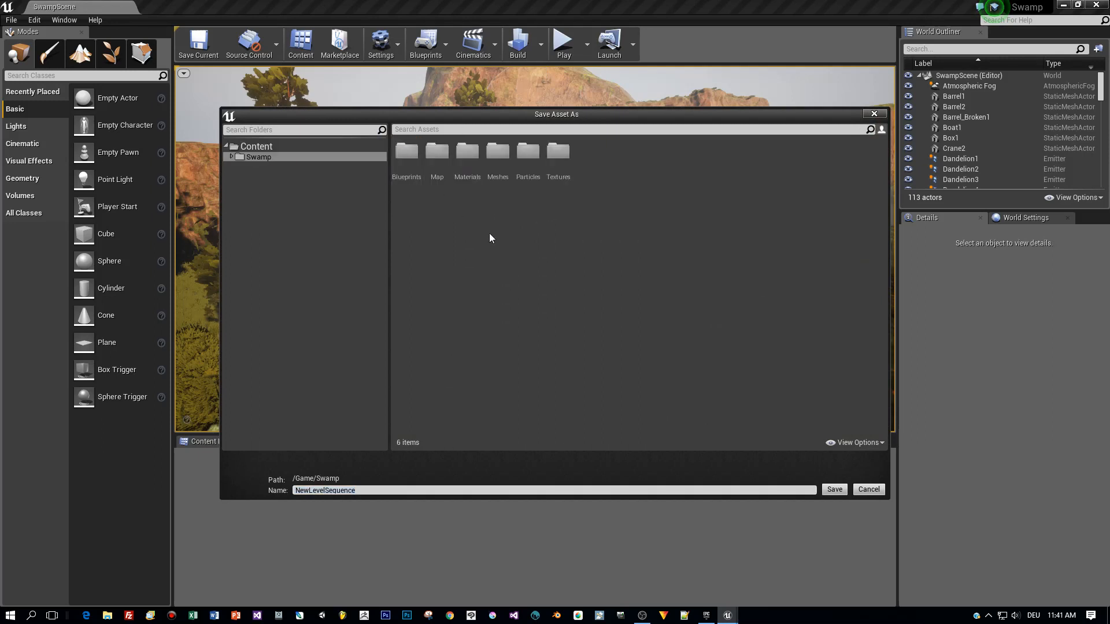
pyautogui.click(259, 156)
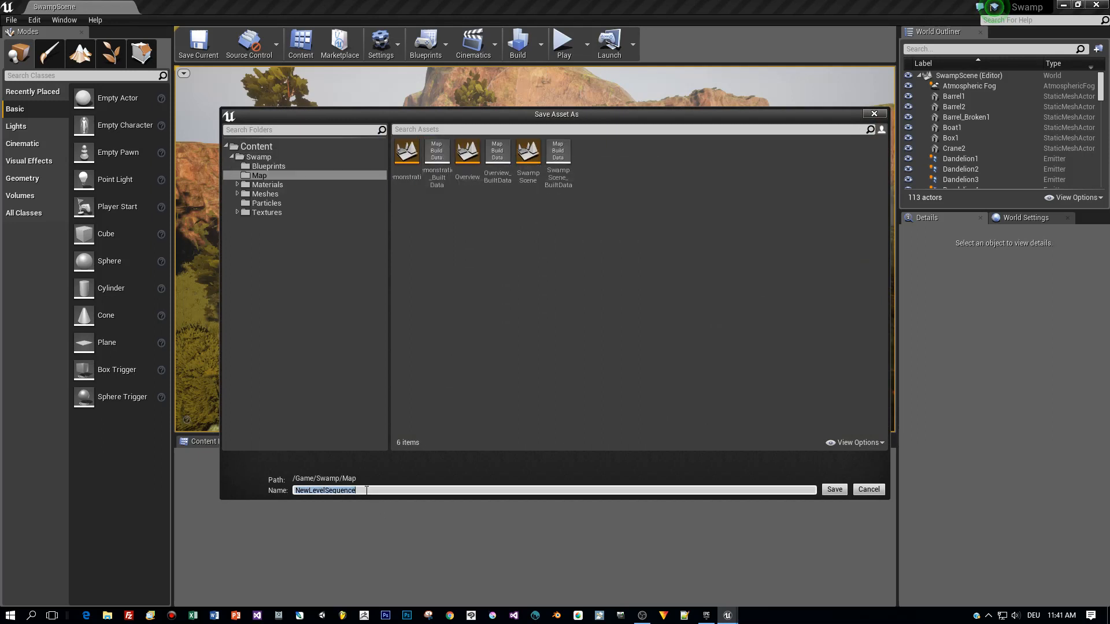
pyautogui.write('CamSequ')
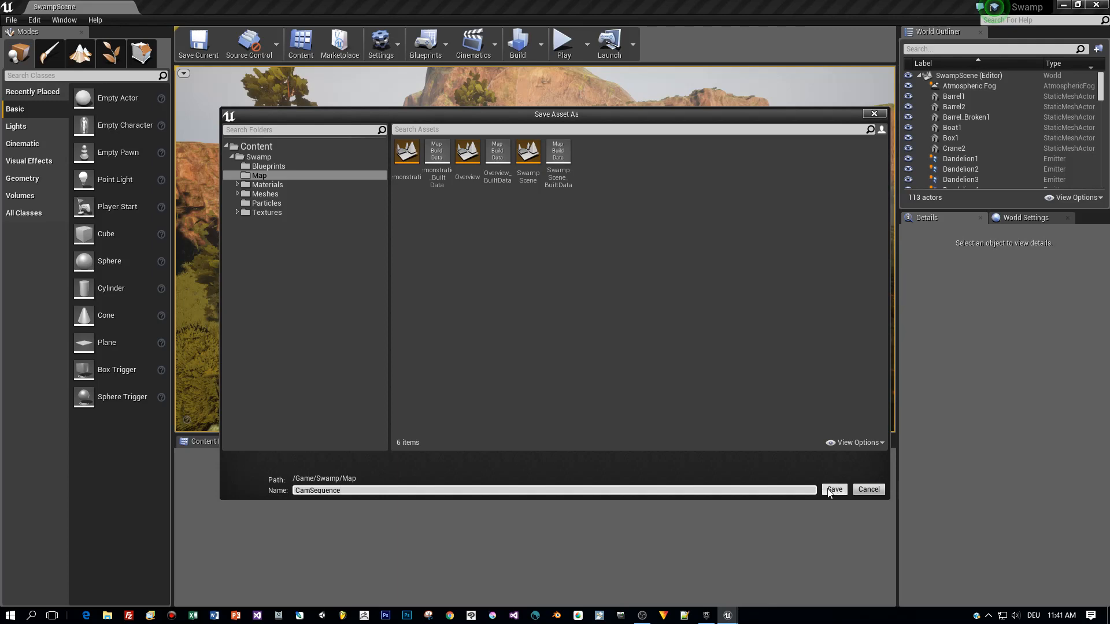
# - Save CamSequence and add a new cine camera as its camera cut track
pyautogui.click(834, 489)
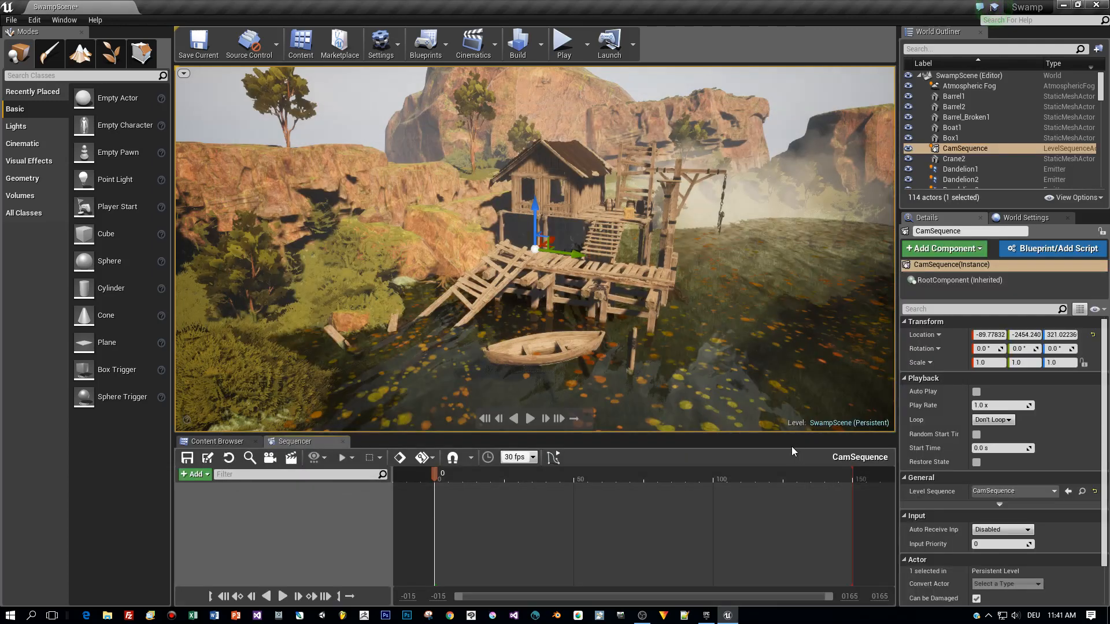
pyautogui.moveTo(216, 493)
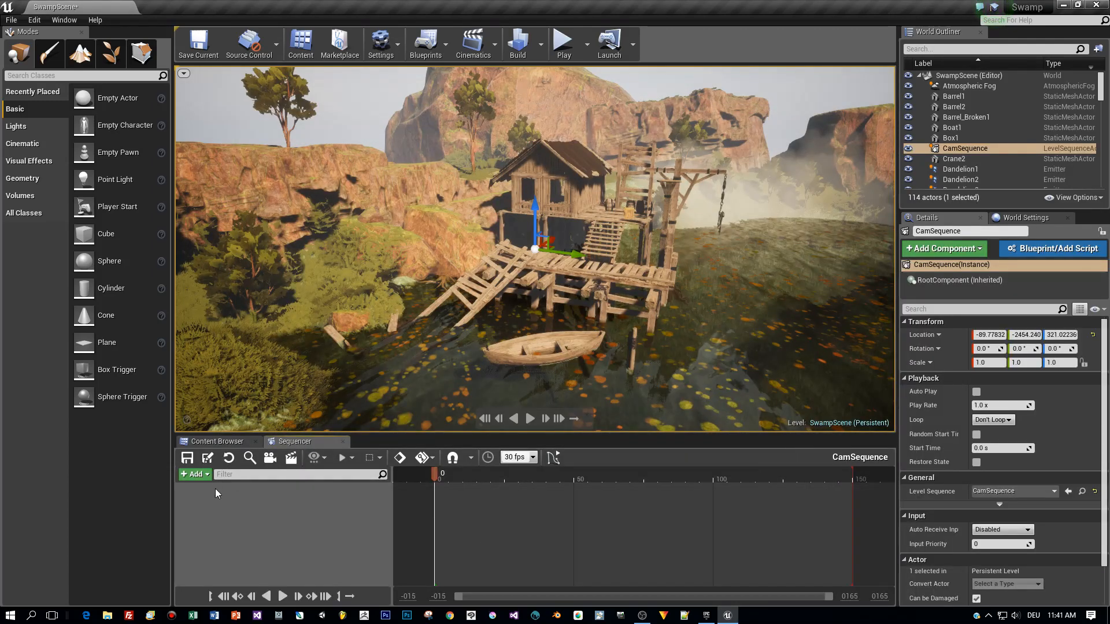
pyautogui.click(195, 474)
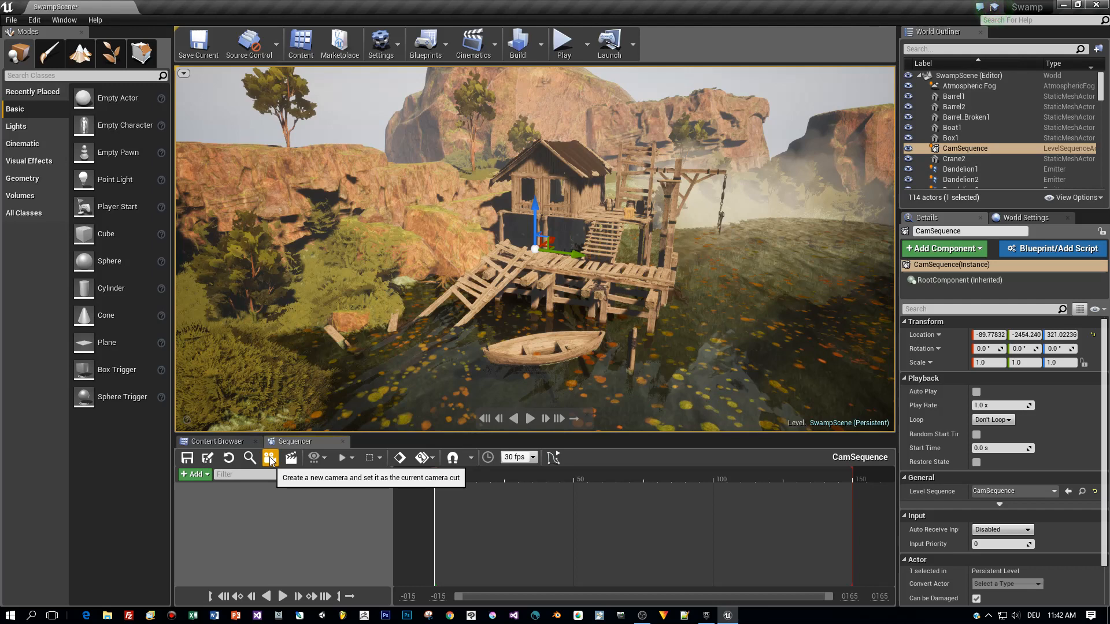
pyautogui.click(270, 457)
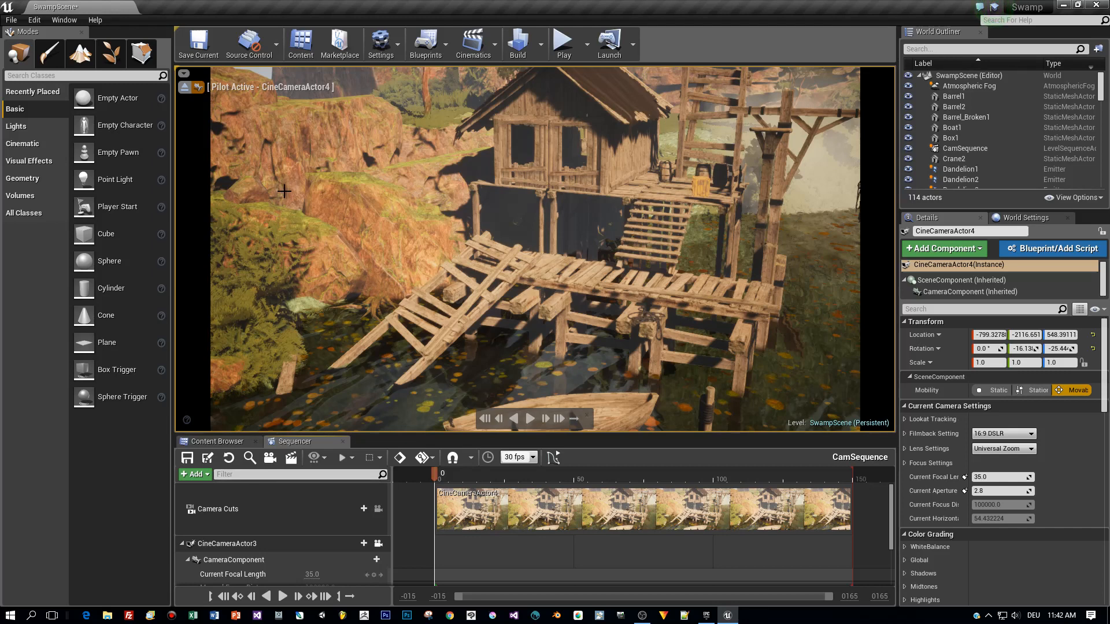
pyautogui.moveTo(281, 196)
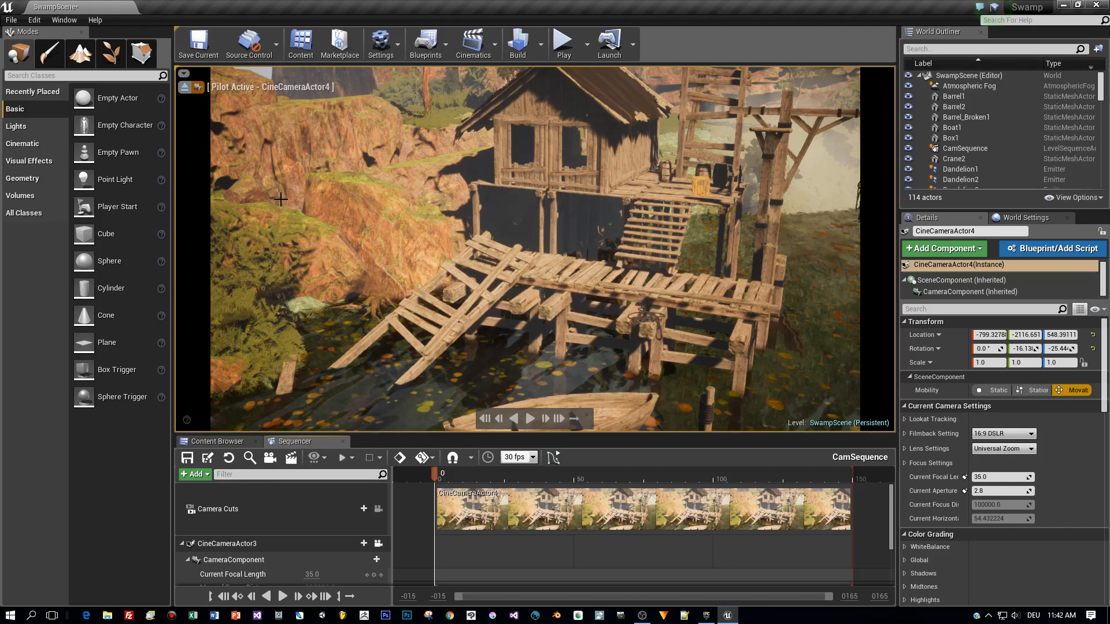
pyautogui.moveTo(378, 543)
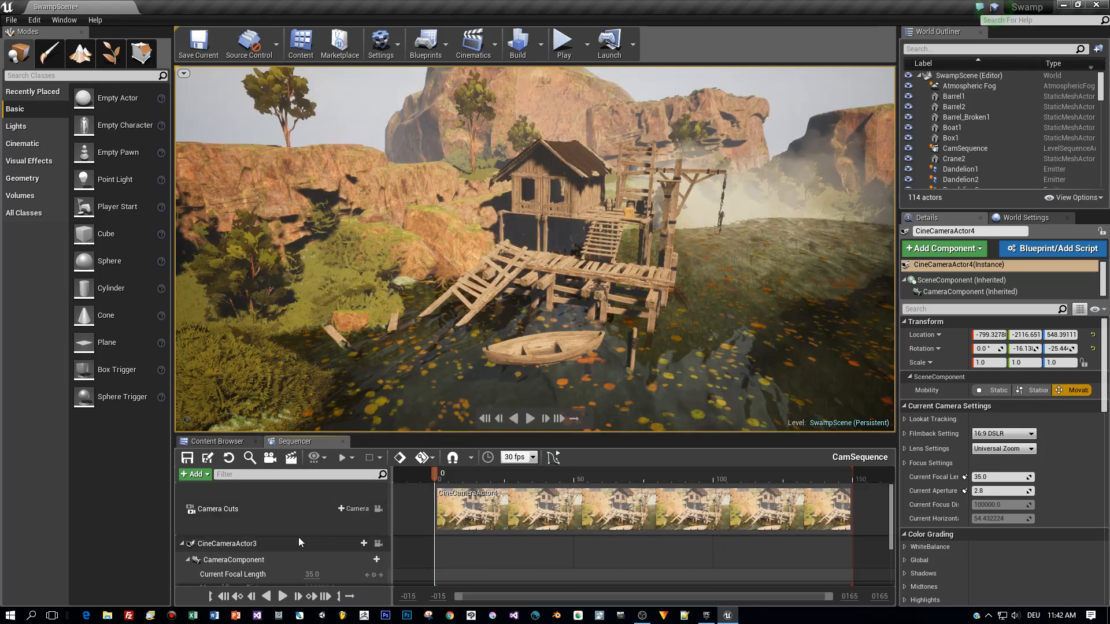
# - Select the CineCameraActor3 track to show the camera preview beside the swamp overview
pyautogui.click(228, 543)
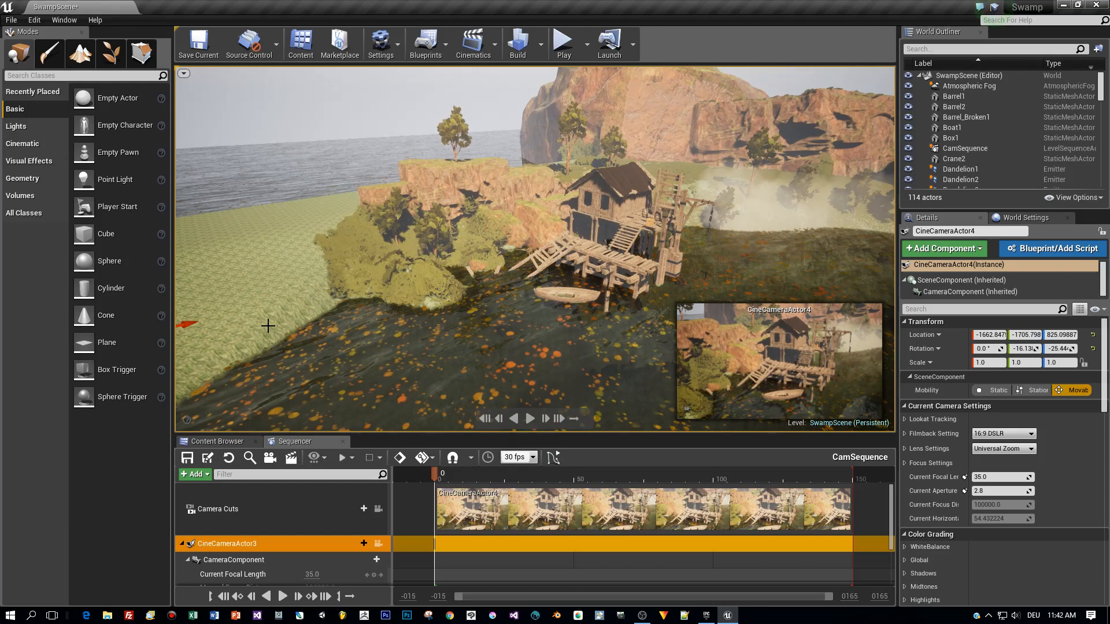
pyautogui.moveTo(424, 457)
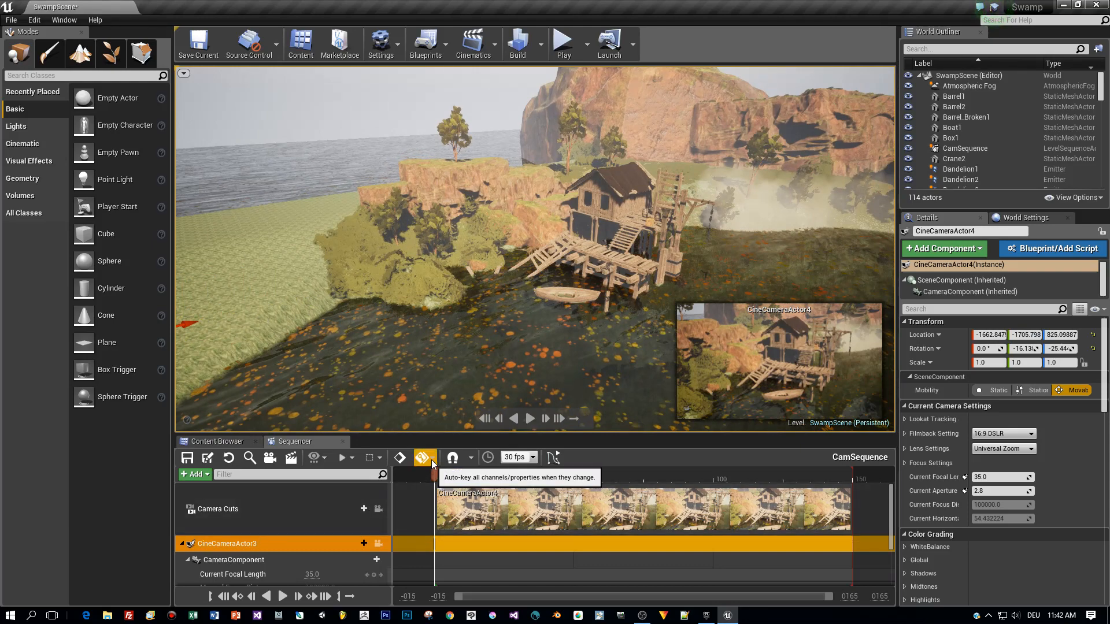
# - With Auto-Key on, move the camera at frame 150 to key its end transform
pyautogui.click(434, 457)
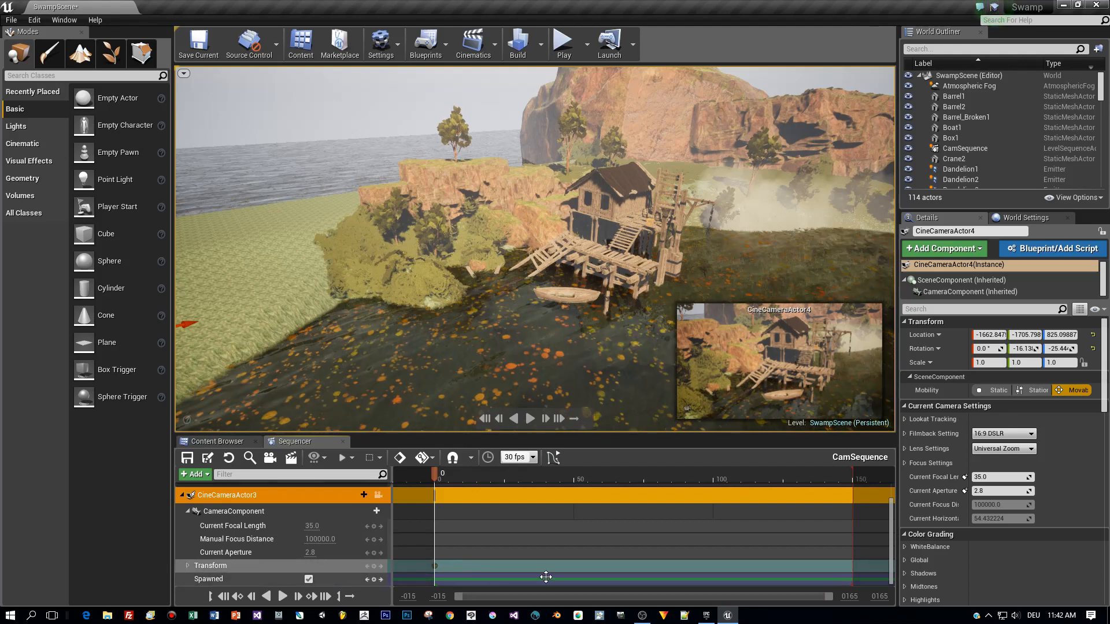
pyautogui.moveTo(438, 314)
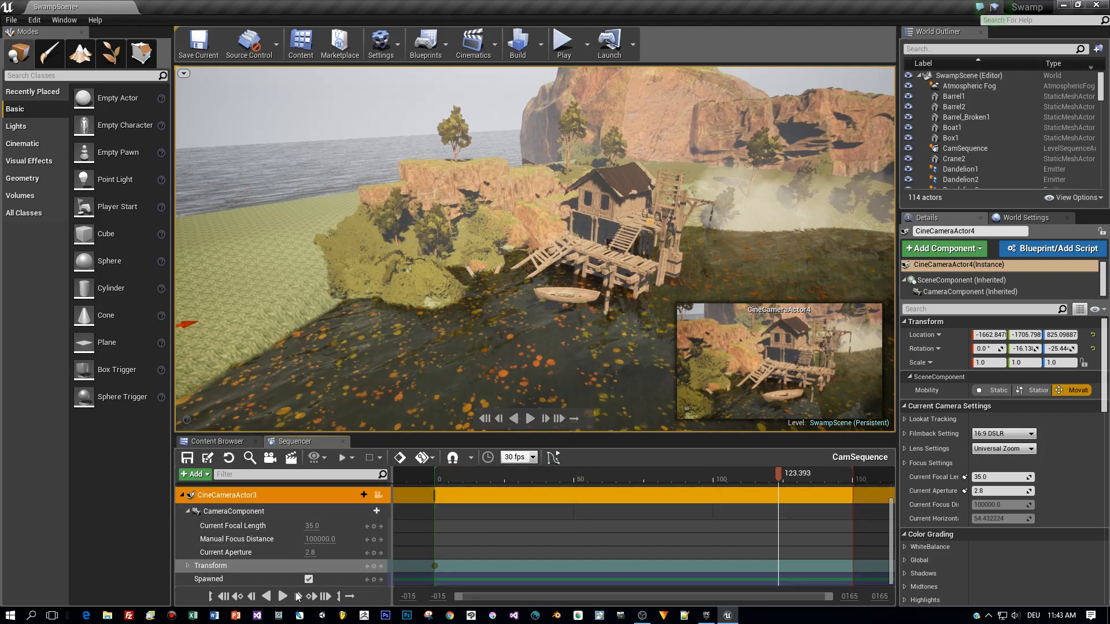
pyautogui.moveTo(325, 597)
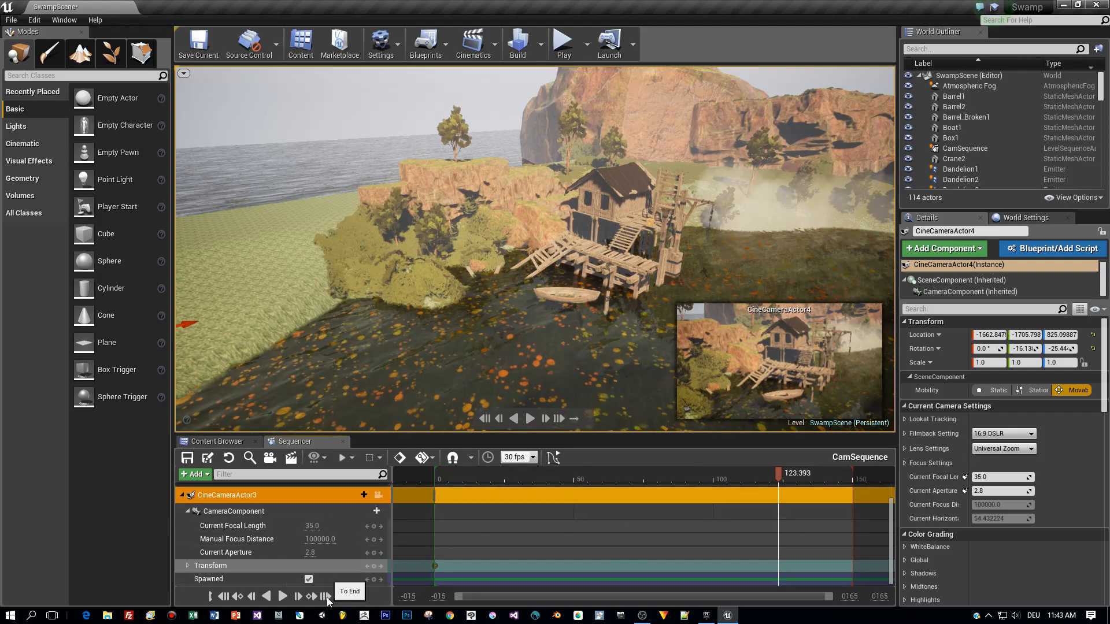
pyautogui.click(324, 597)
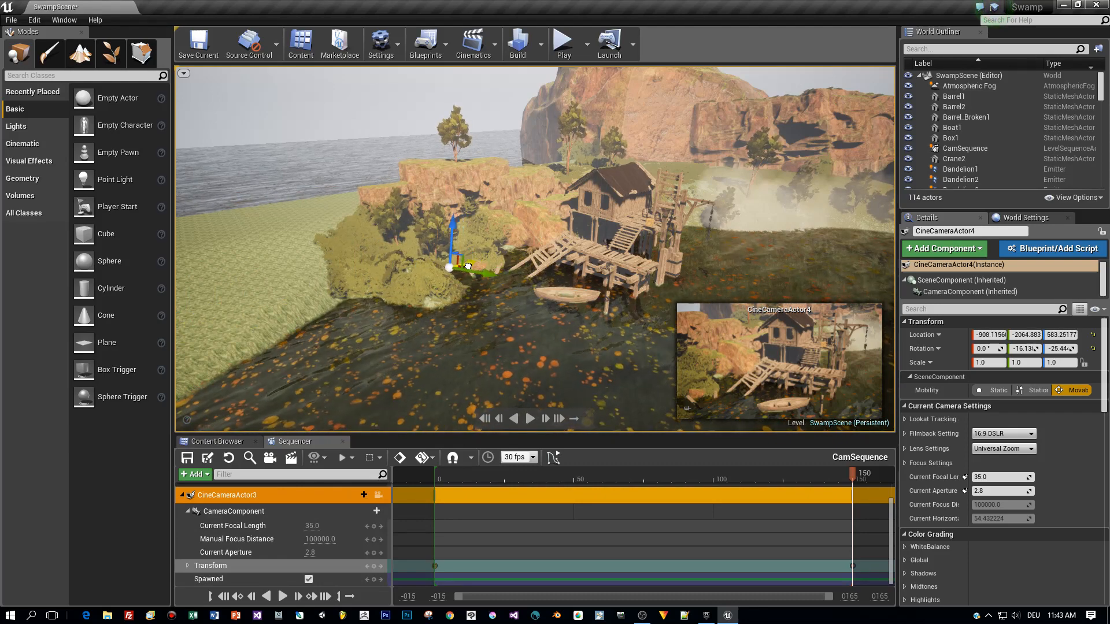
pyautogui.moveTo(456, 234); pyautogui.dragTo(442, 240)
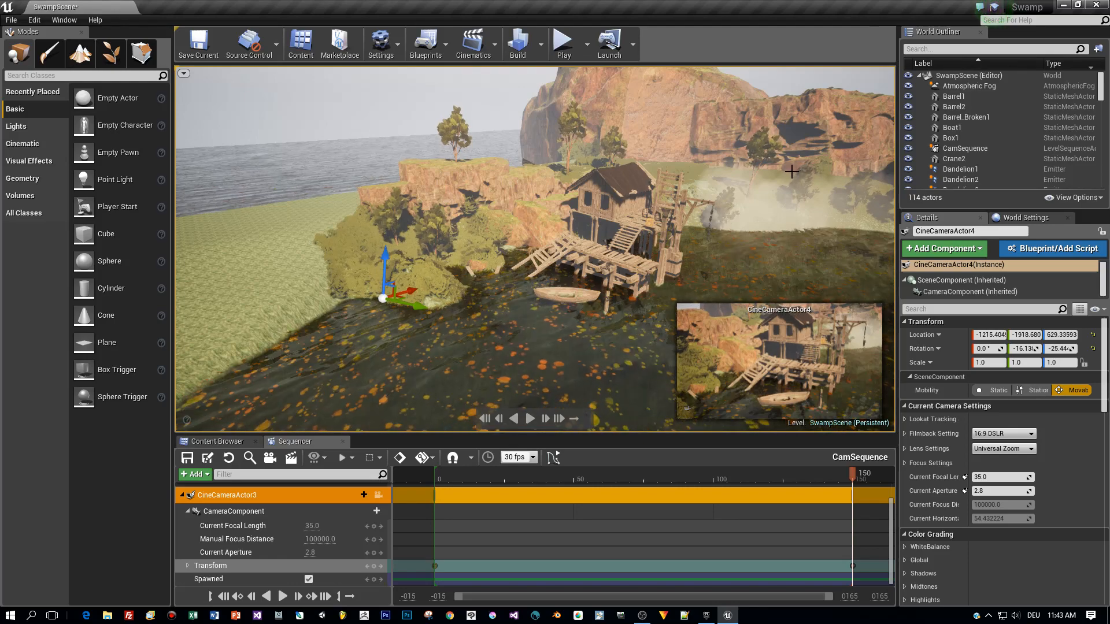
pyautogui.moveTo(965, 149)
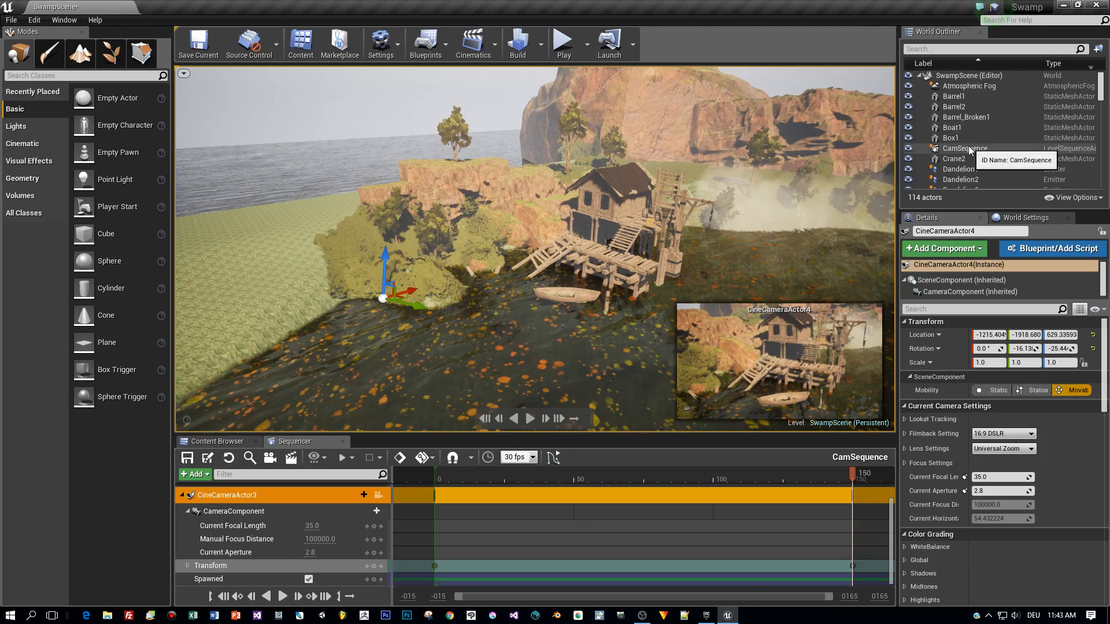
# - Set the CamSequence actor to auto-play and disable auto-keying
pyautogui.click(963, 148)
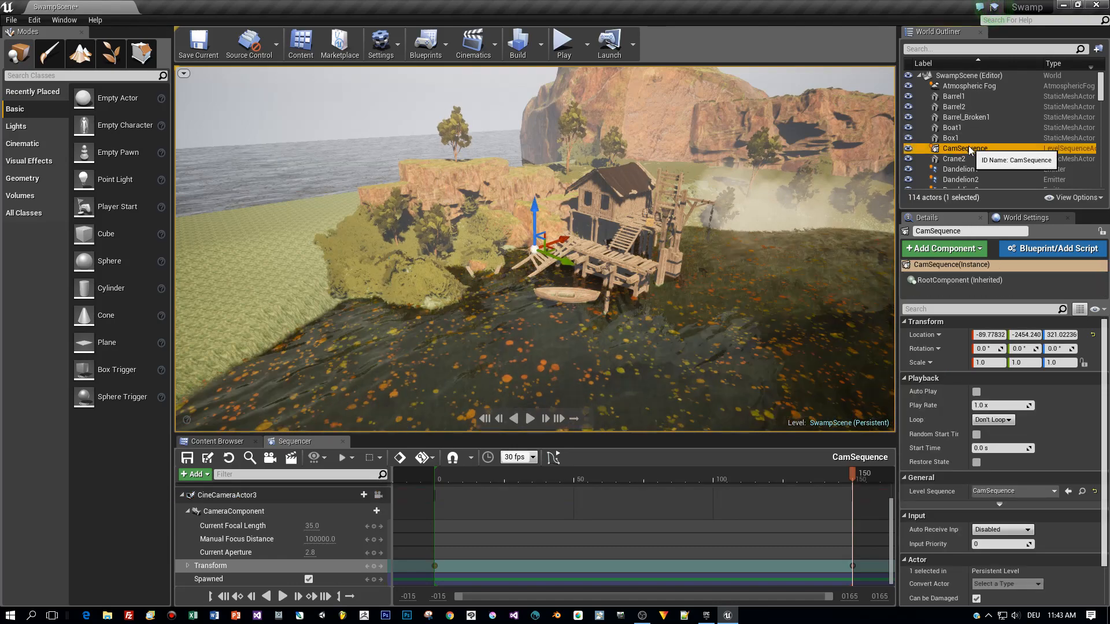
pyautogui.click(977, 391)
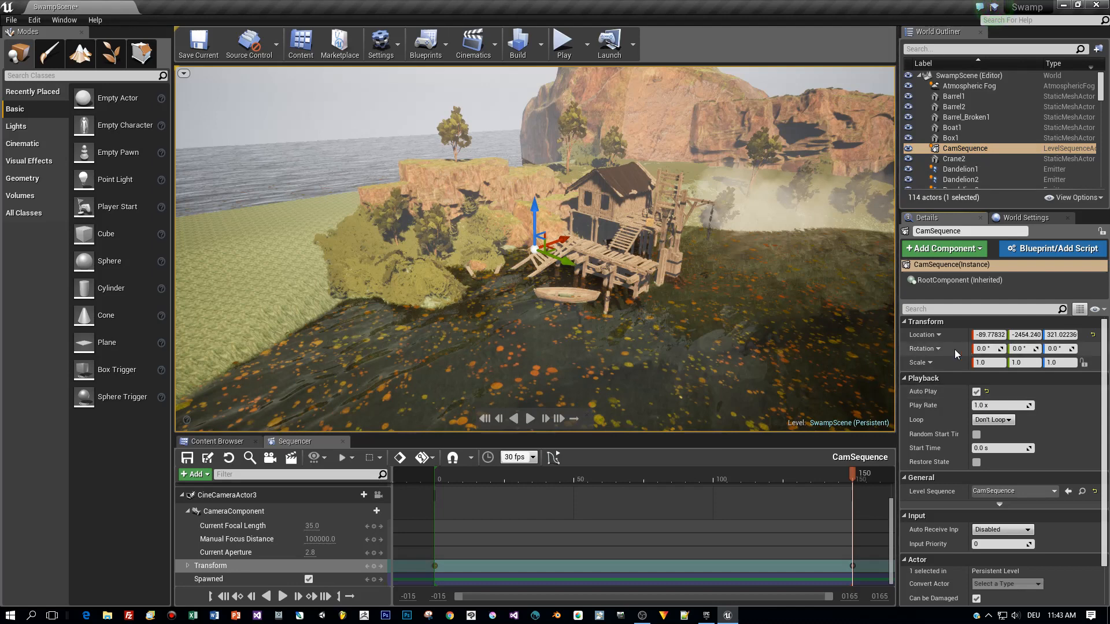
pyautogui.click(432, 458)
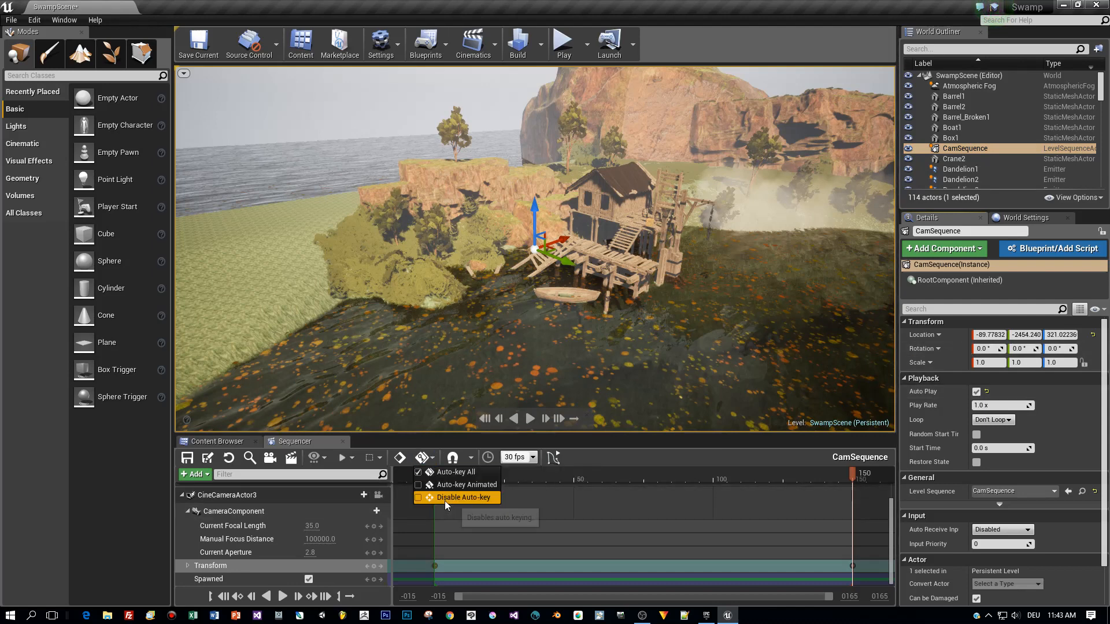
pyautogui.click(419, 497)
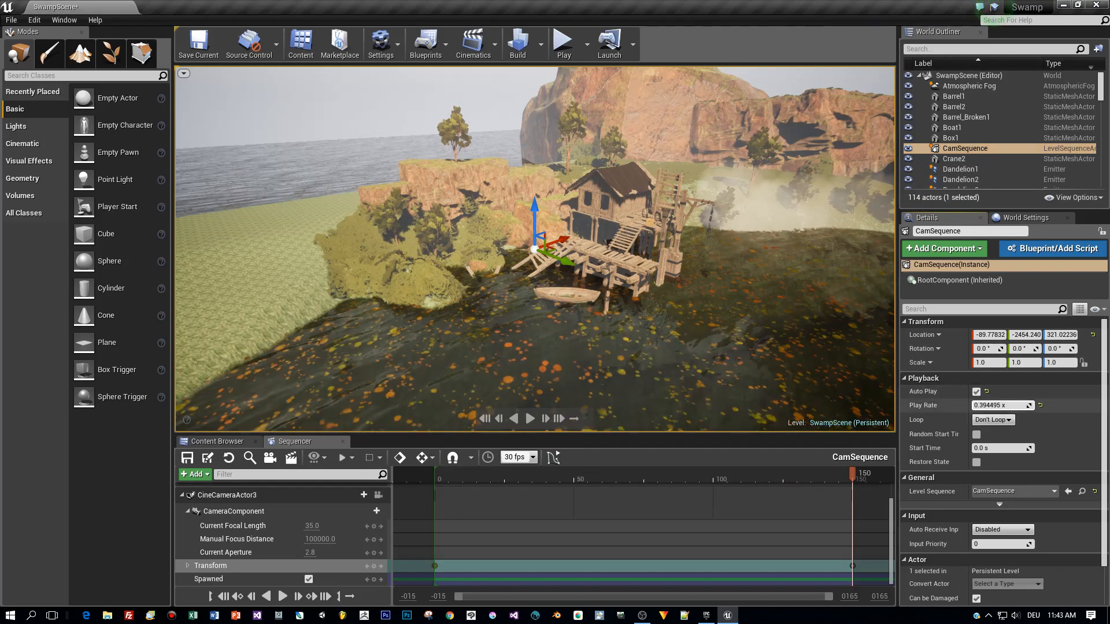
pyautogui.moveTo(563, 42)
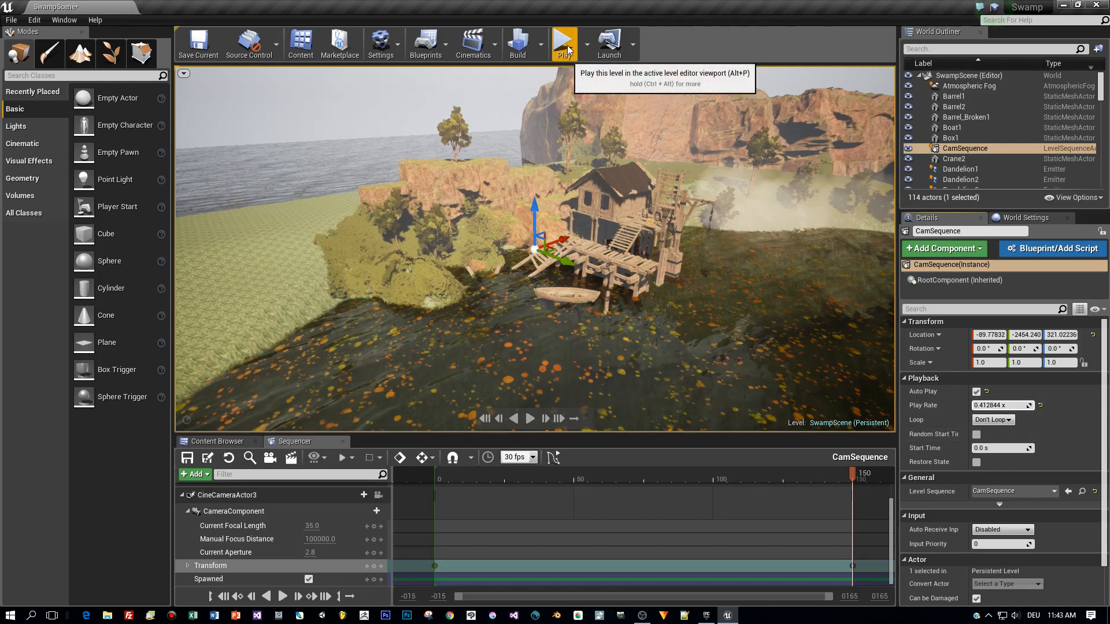
# - Preview the camera flyover in play mode, then select Boat1 by the dock
pyautogui.click(564, 42)
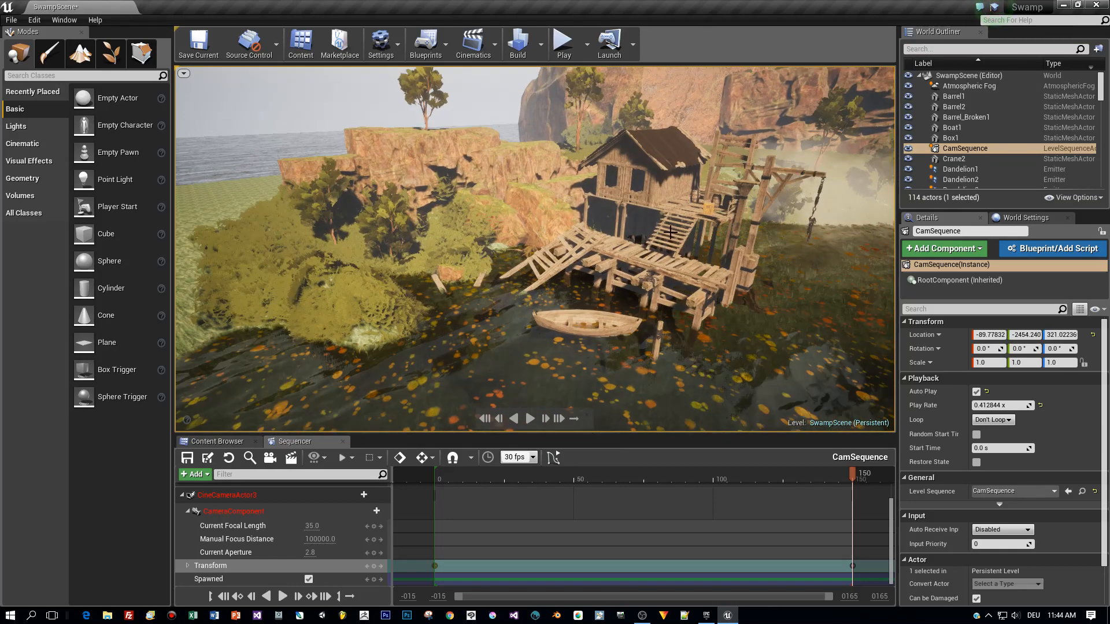
pyautogui.moveTo(593, 331)
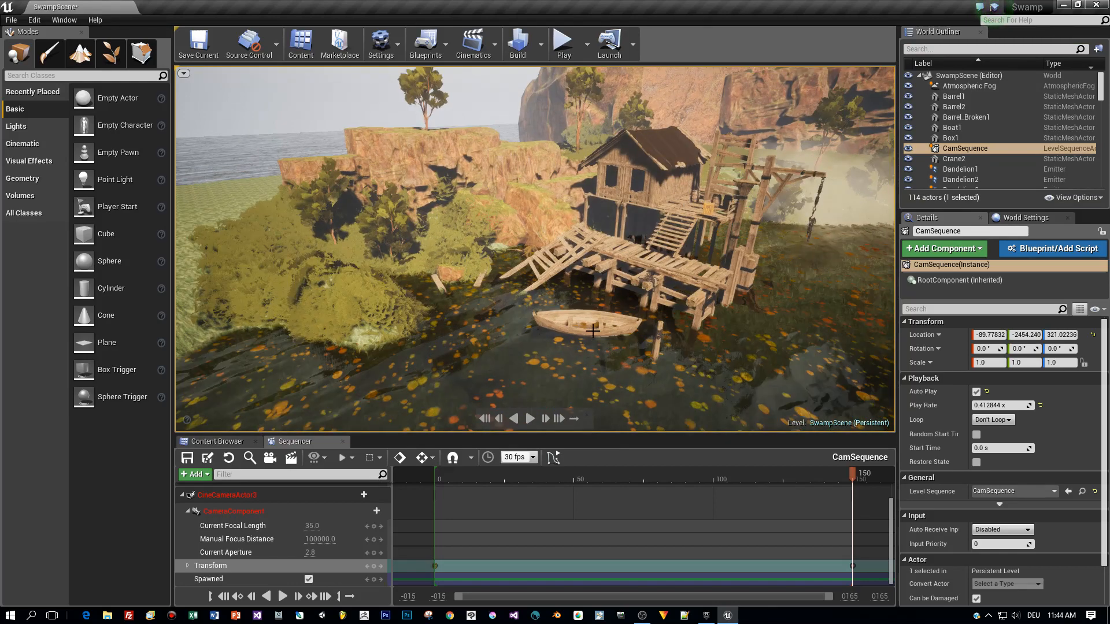
pyautogui.click(593, 326)
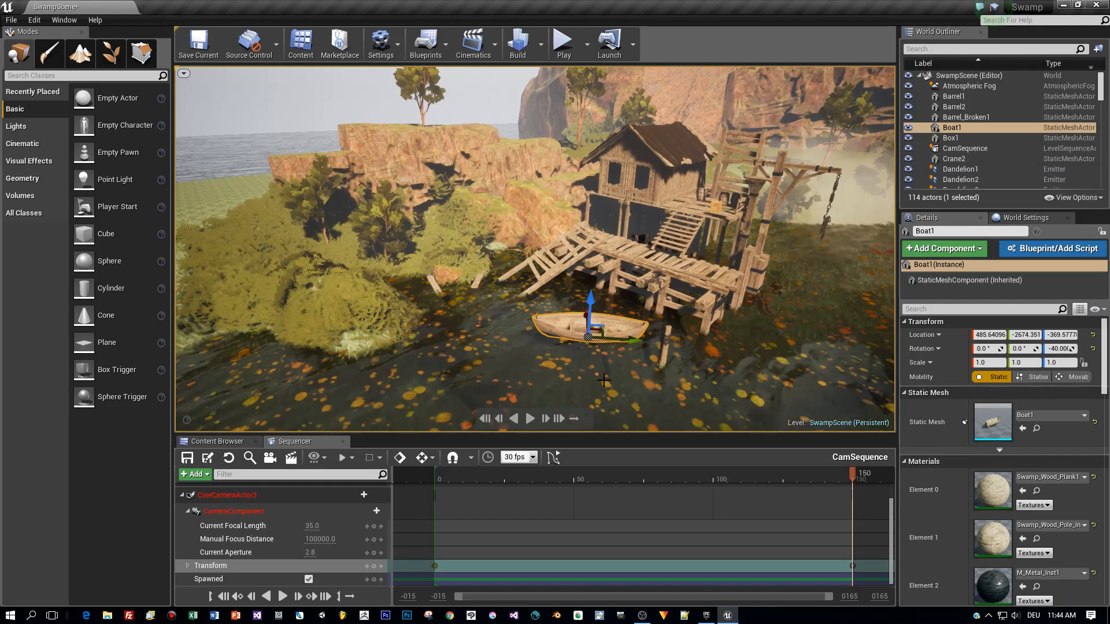
# - Enable Auto-key and scrub to a later frame to record Boat1 rotation keys
pyautogui.click(424, 457)
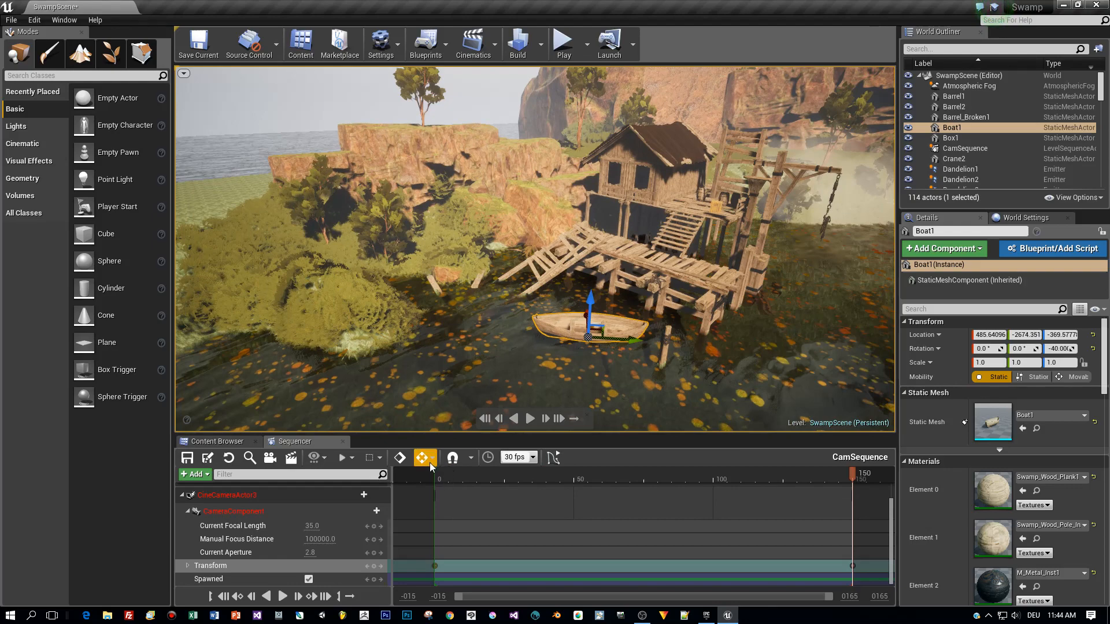
pyautogui.click(436, 458)
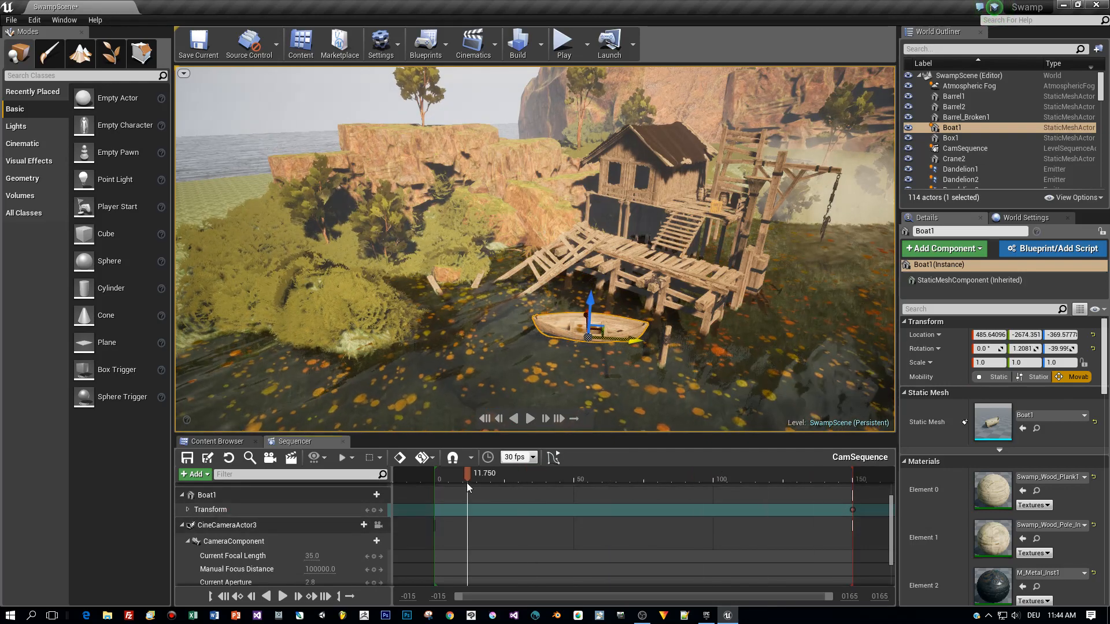
pyautogui.click(266, 596)
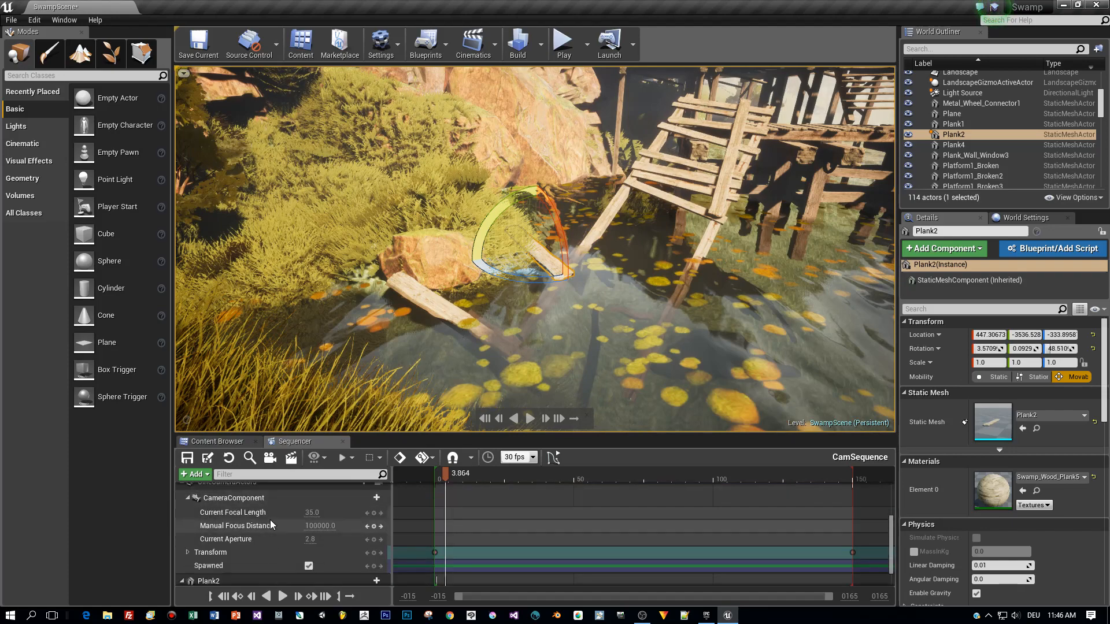
# - Record Plank2 rotation keys across the timeline, disable auto-key, and play the level
pyautogui.scroll(-3)
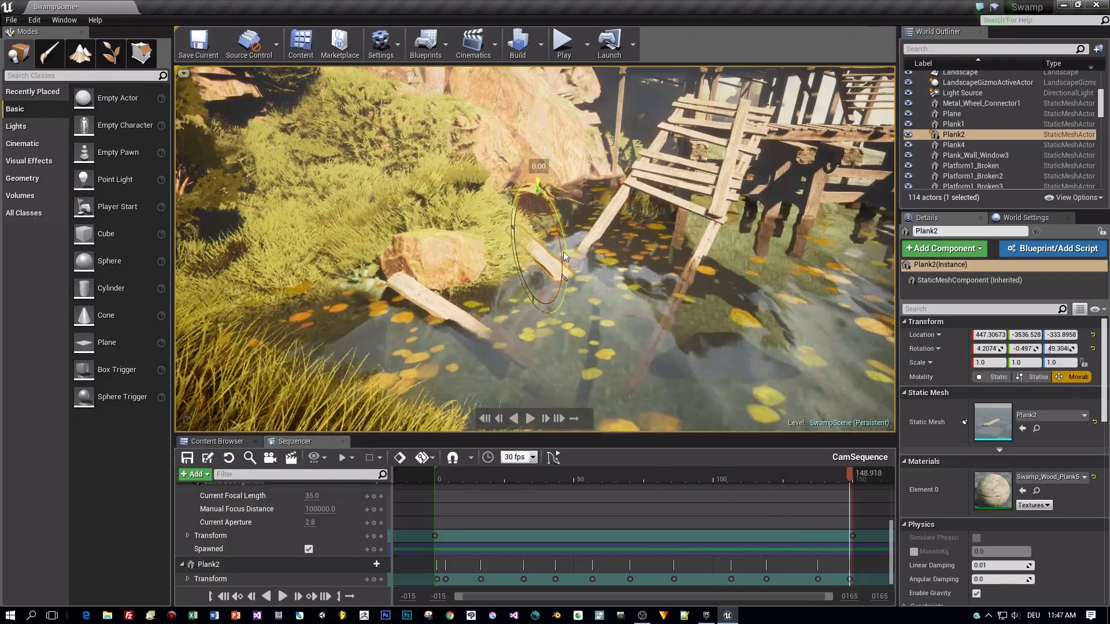
pyautogui.click(423, 457)
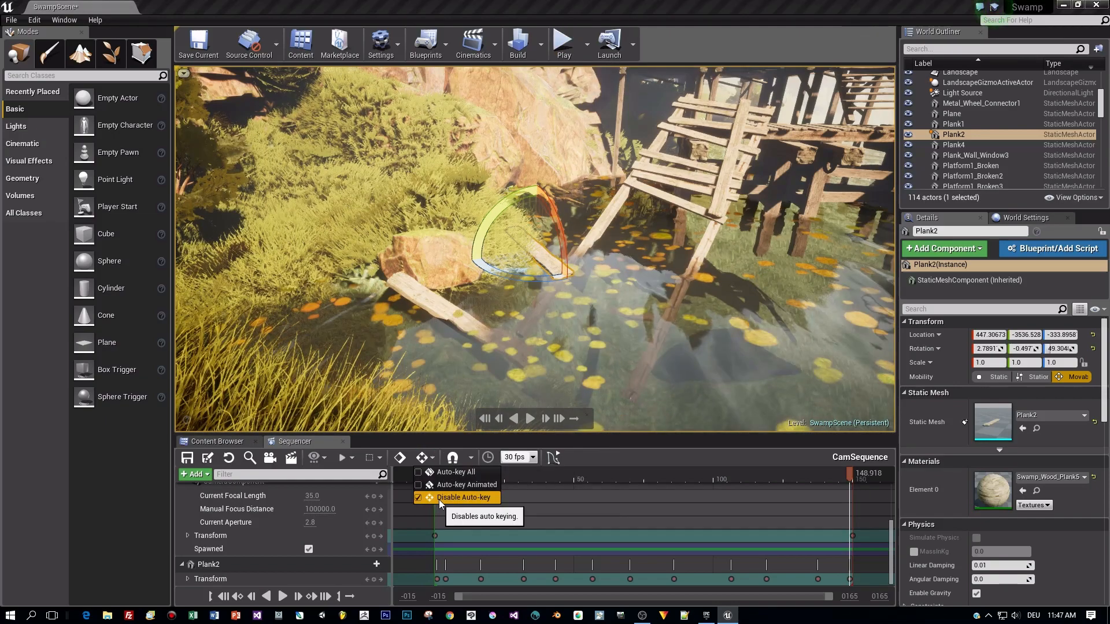
pyautogui.click(562, 43)
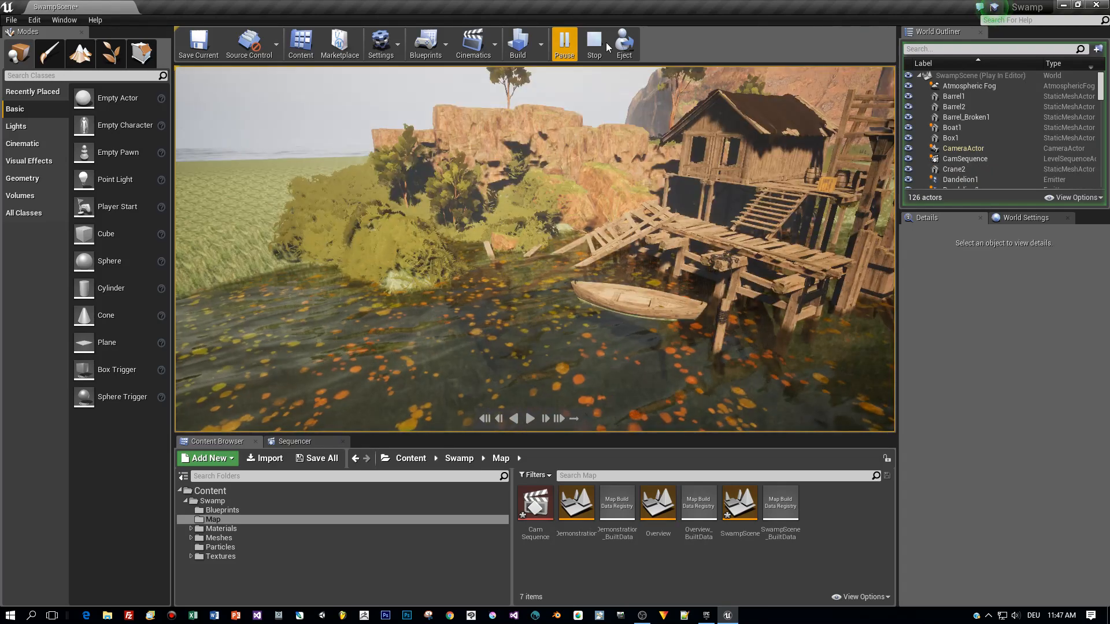
# - Stop the play preview and return to the CamSequence Sequencer tab
pyautogui.click(593, 42)
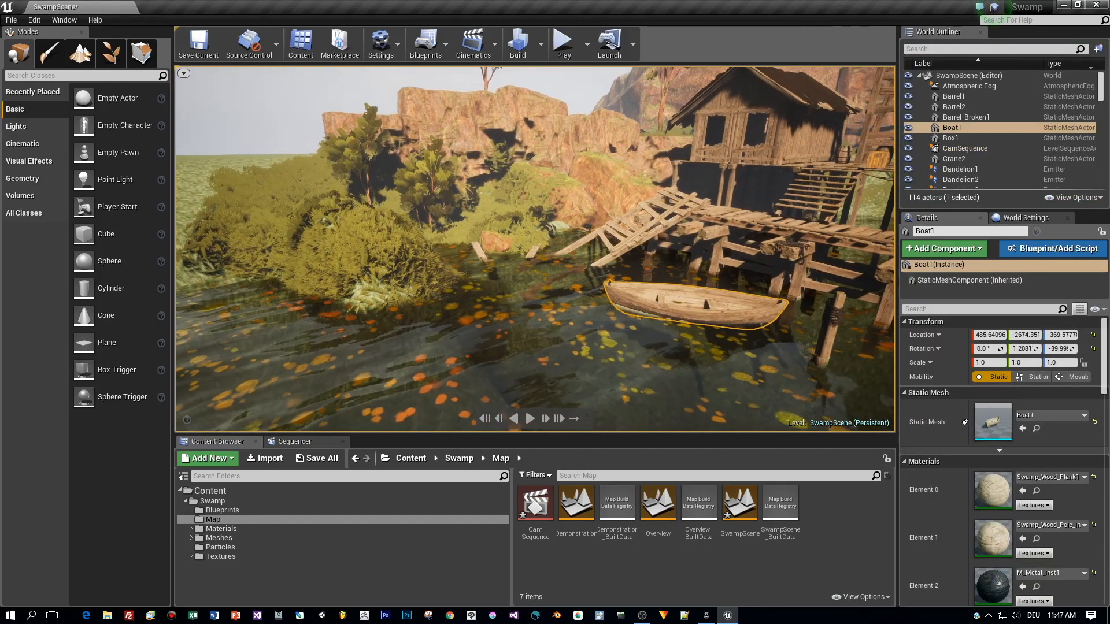
pyautogui.click(293, 441)
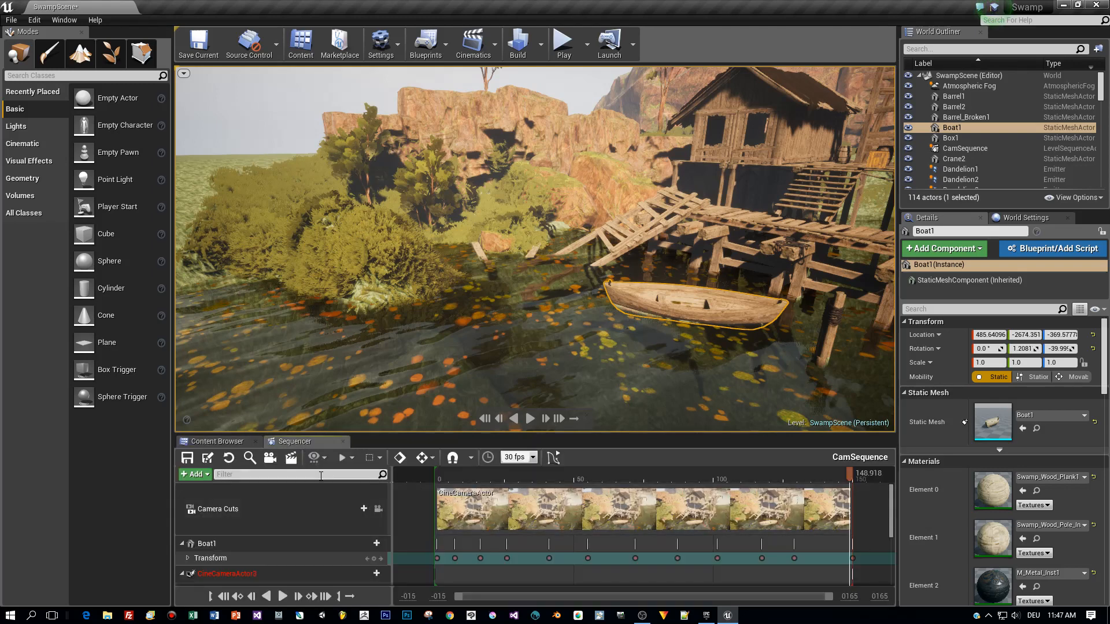
pyautogui.moveTo(291, 457)
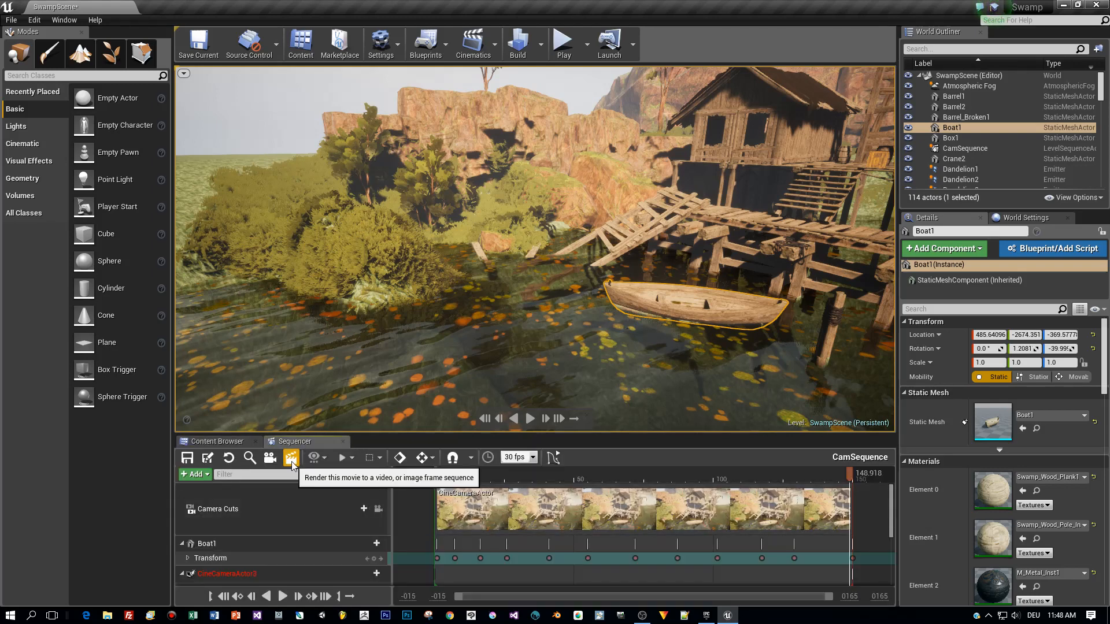
# - Configure Render Movie Settings for CamSequence: Video Sequence output, 30 fps, 1920x1080
pyautogui.click(291, 457)
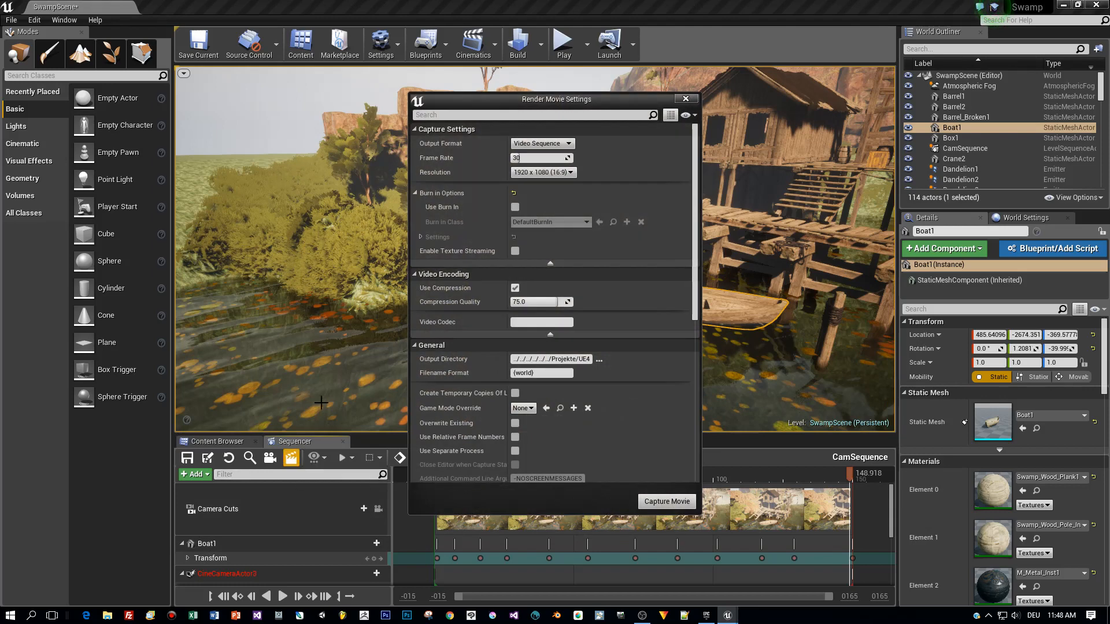
pyautogui.moveTo(545, 172)
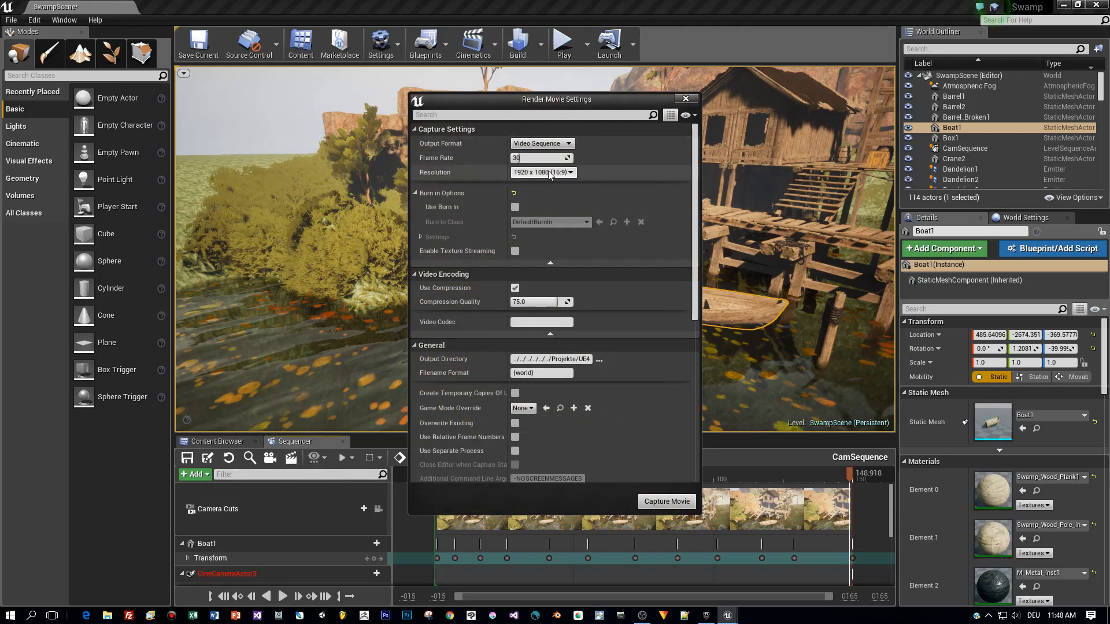
pyautogui.moveTo(598, 359)
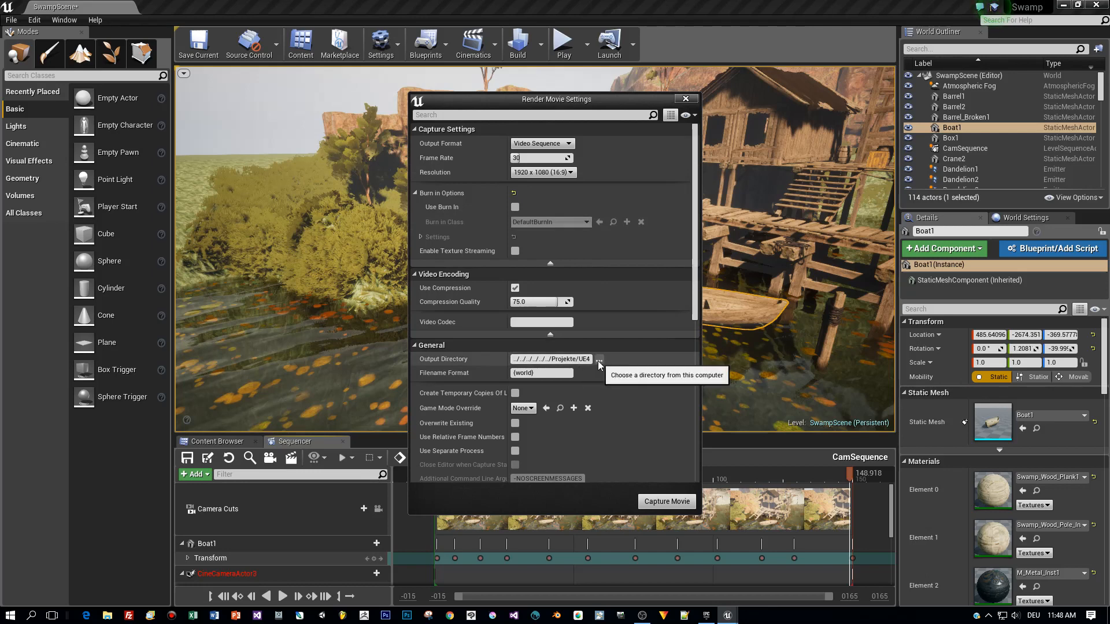
pyautogui.moveTo(574, 419)
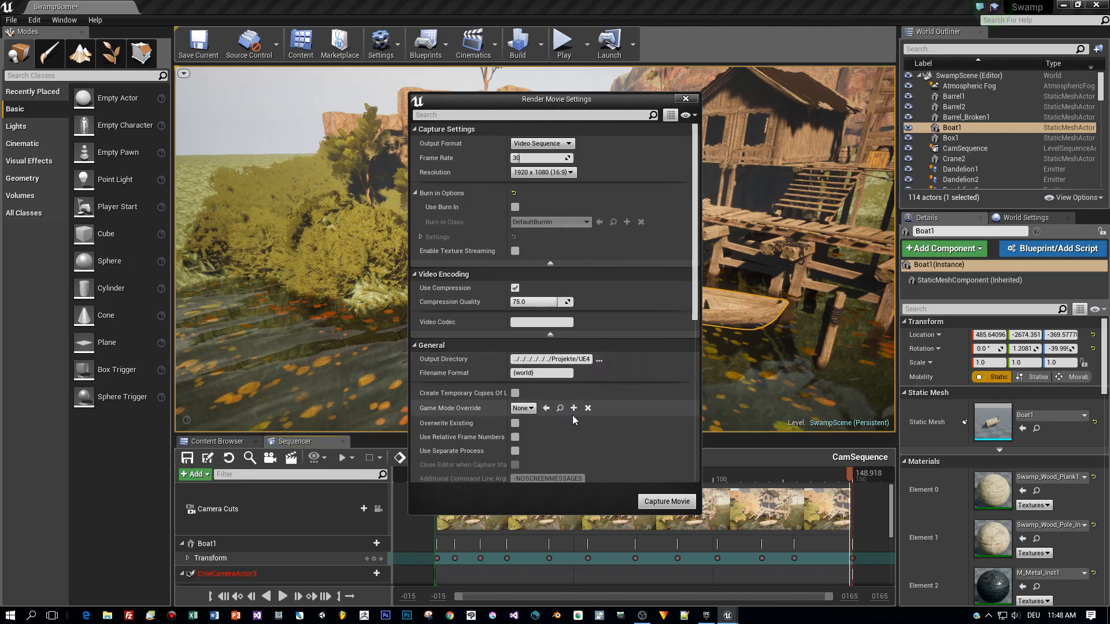
pyautogui.click(522, 409)
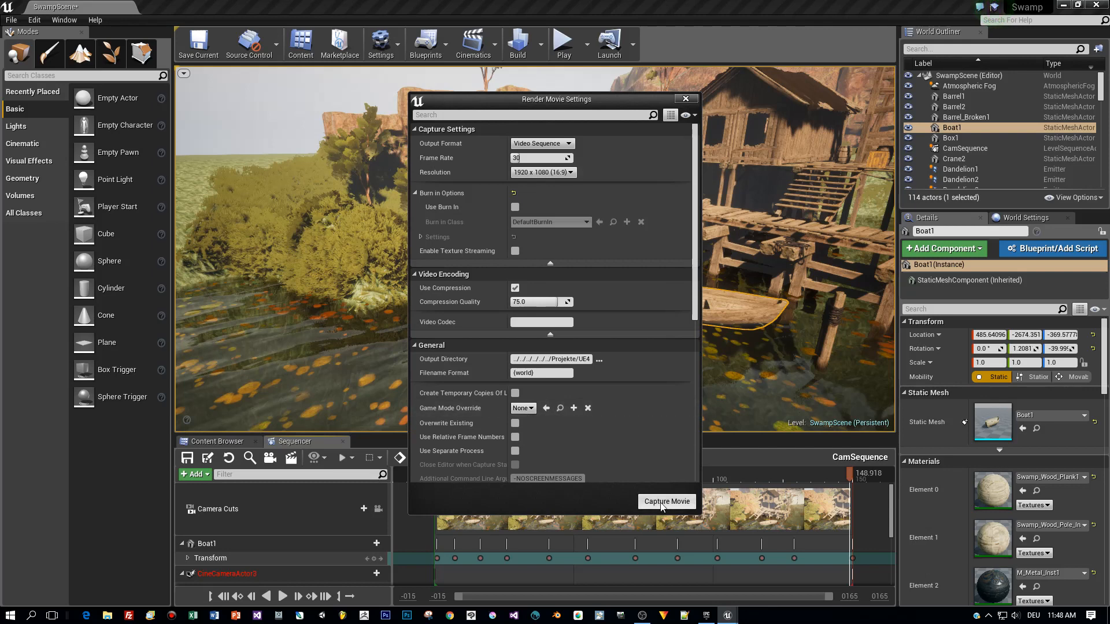
# - Capture the movie after saving CamSequence and the level, then open the finished video
pyautogui.click(665, 501)
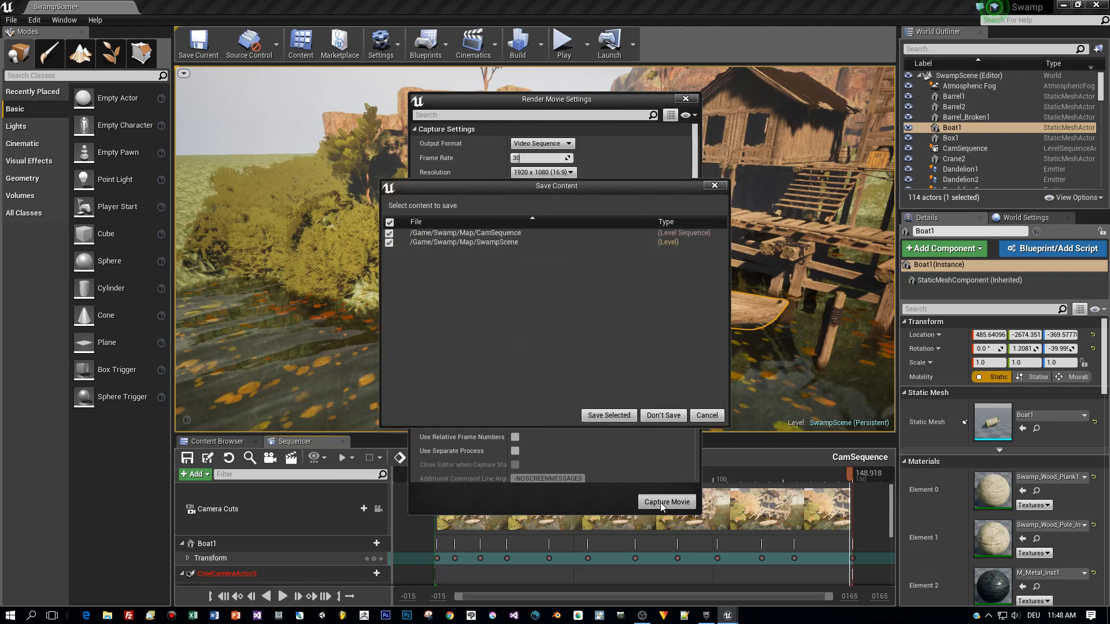
pyautogui.moveTo(607, 415)
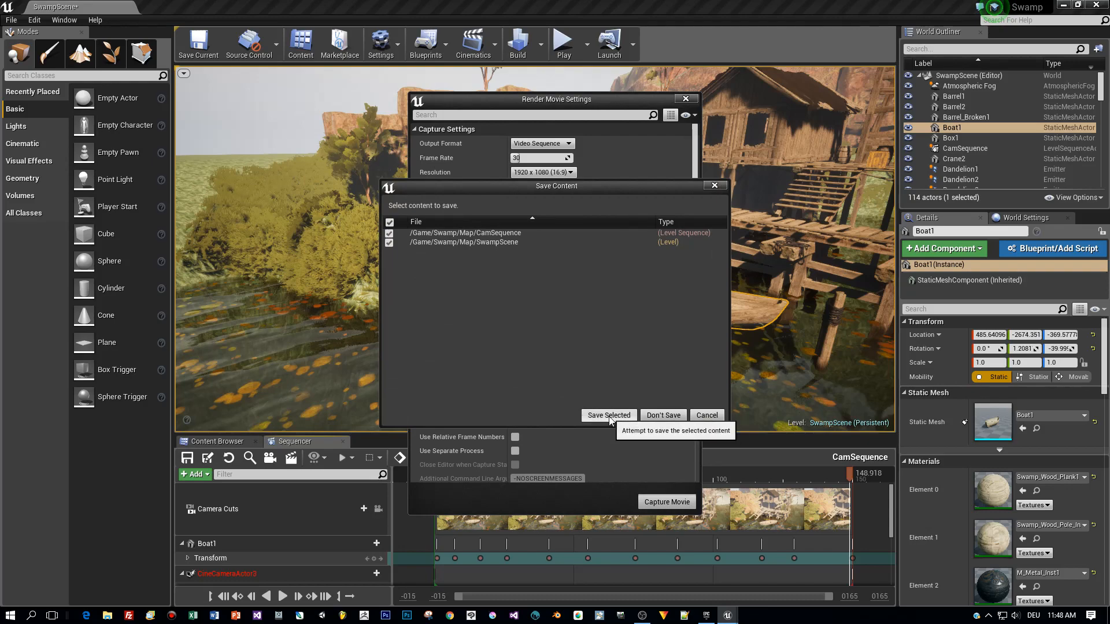
pyautogui.click(607, 415)
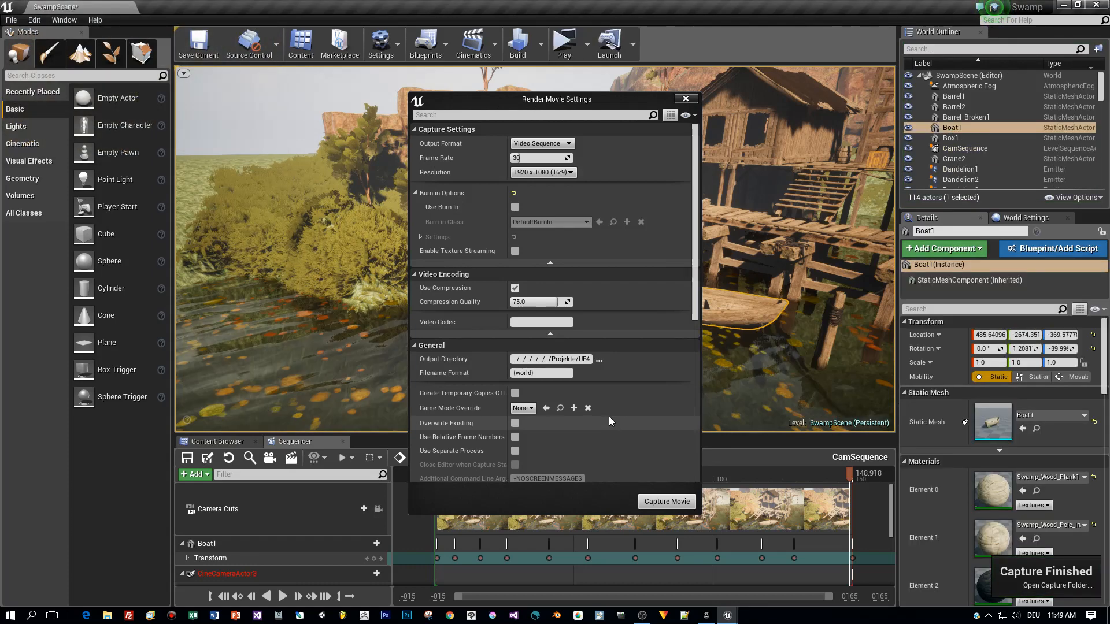
pyautogui.click(666, 501)
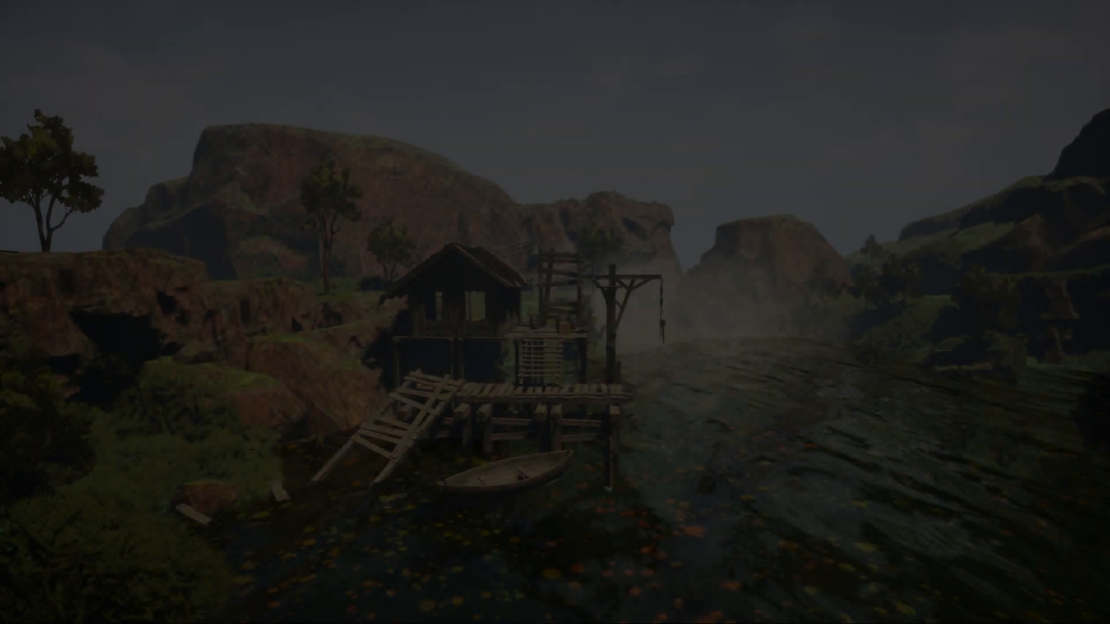